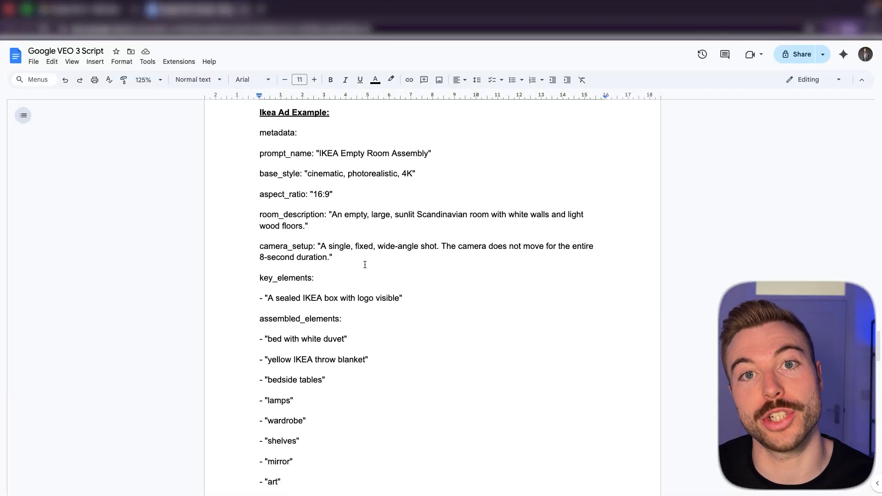
Step: Review the JSON prompt's base_style line and its key and assembled elements lists
{"action": "scroll", "scroll_direction": "down", "scroll_amount": 3}
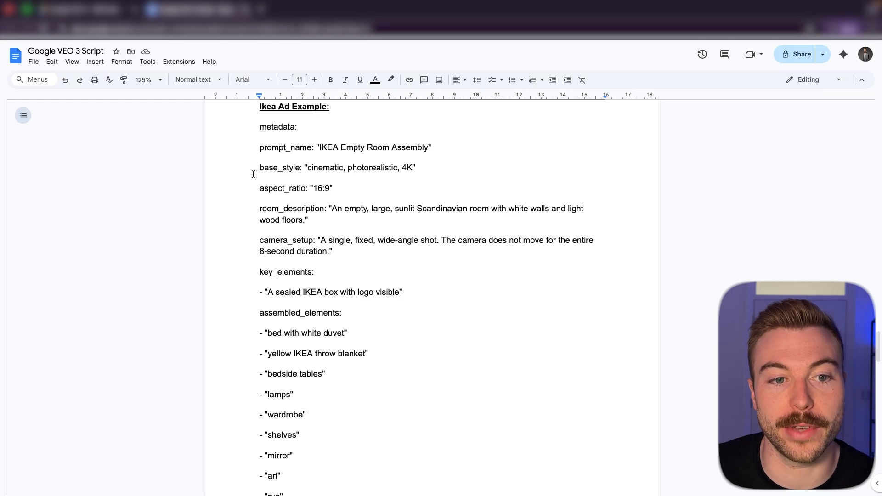
{"action": "left_click_drag", "start_coordinate": [259, 168], "coordinate": [415, 167]}
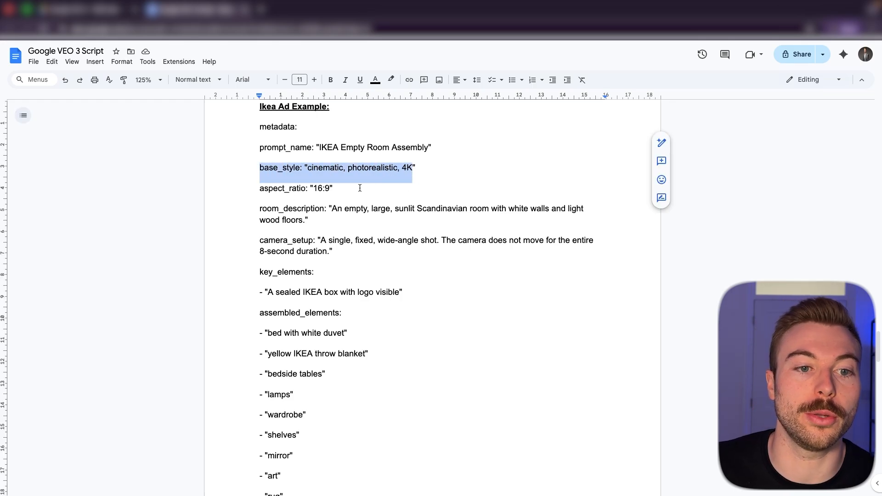
{"action": "scroll", "scroll_direction": "down", "scroll_amount": 3}
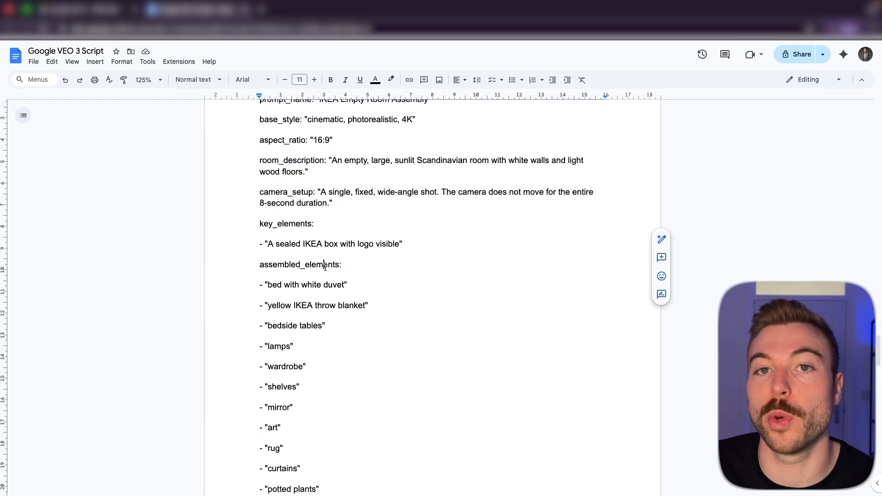
{"action": "left_click_drag", "start_coordinate": [315, 223], "coordinate": [294, 448]}
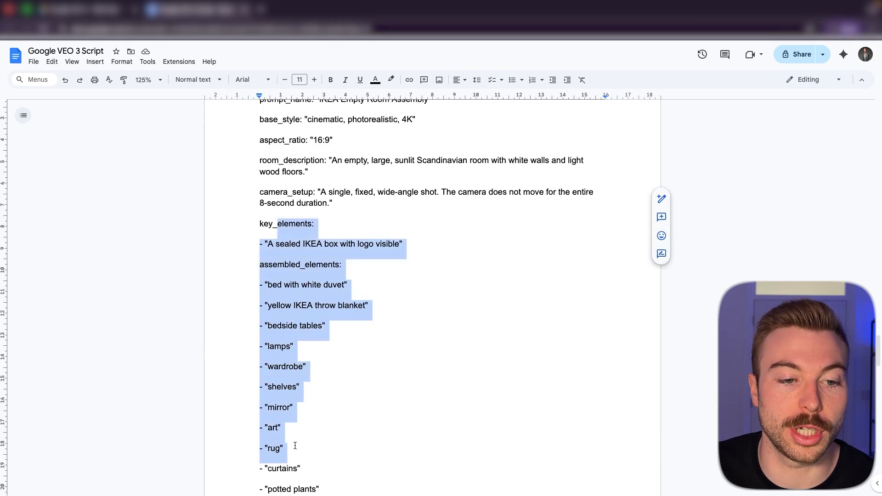
{"action": "scroll", "scroll_direction": "down", "scroll_amount": 3}
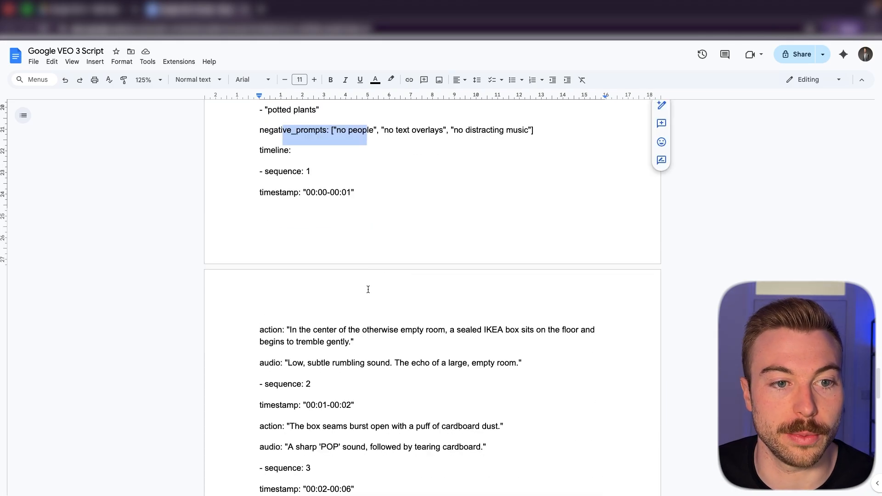
Step: Review the shot sequences, highlighting the sequence 3 audio description and the whole sequence 4 block
{"action": "scroll", "scroll_direction": "down", "scroll_amount": 3}
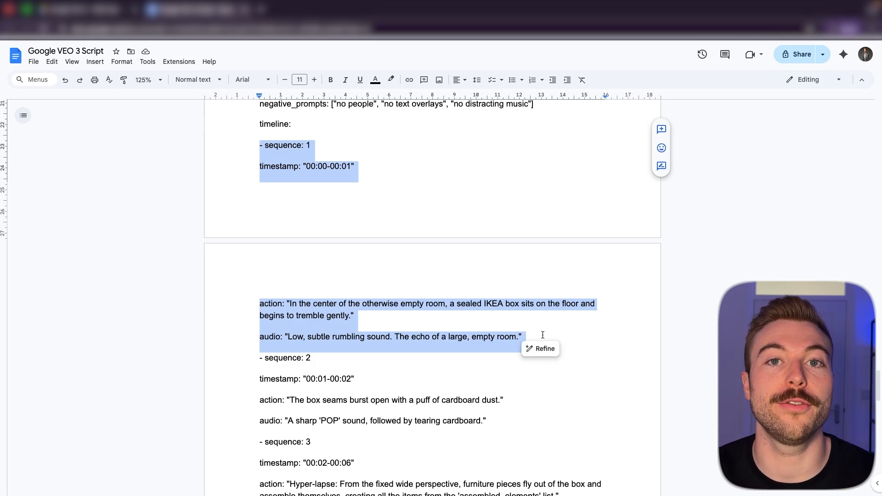
{"action": "scroll", "scroll_direction": "down", "scroll_amount": 3}
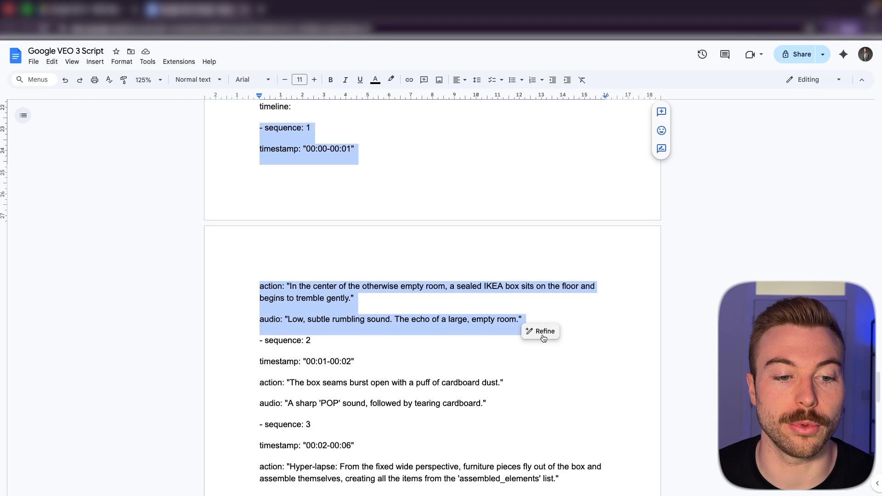
{"action": "scroll", "scroll_direction": "down", "scroll_amount": 3}
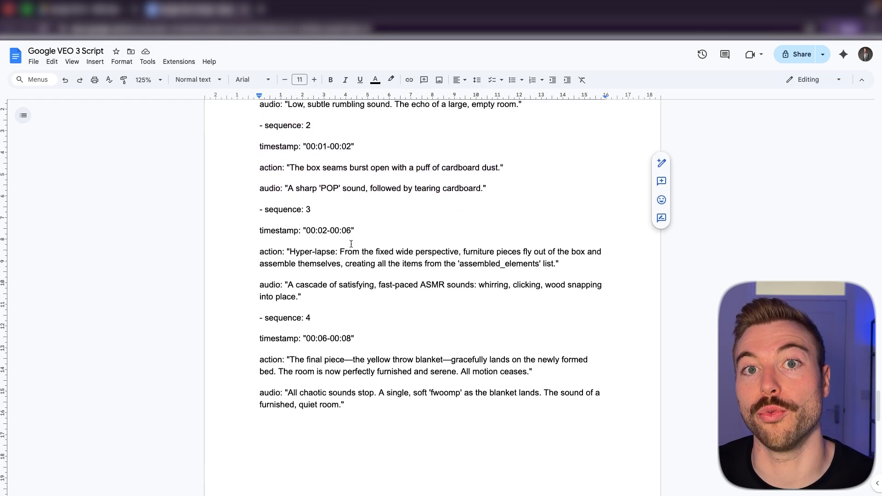
{"action": "scroll", "scroll_direction": "down", "scroll_amount": 3}
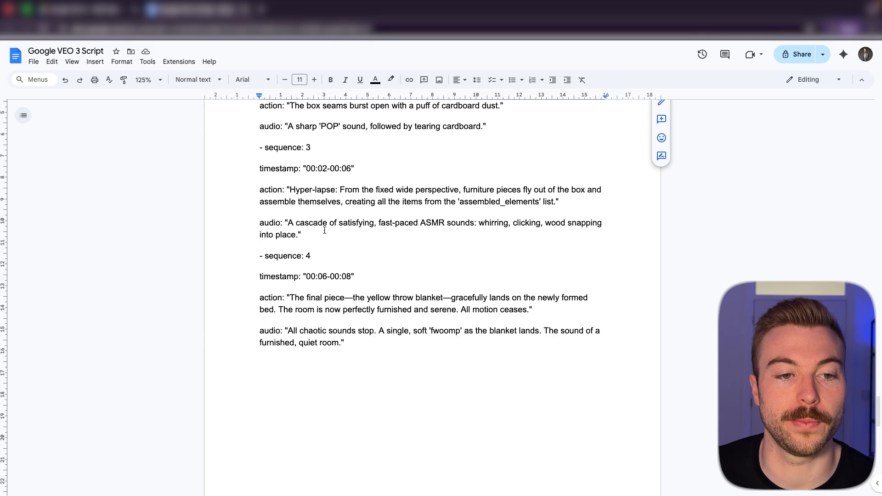
{"action": "left_click_drag", "start_coordinate": [259, 147], "coordinate": [301, 235]}
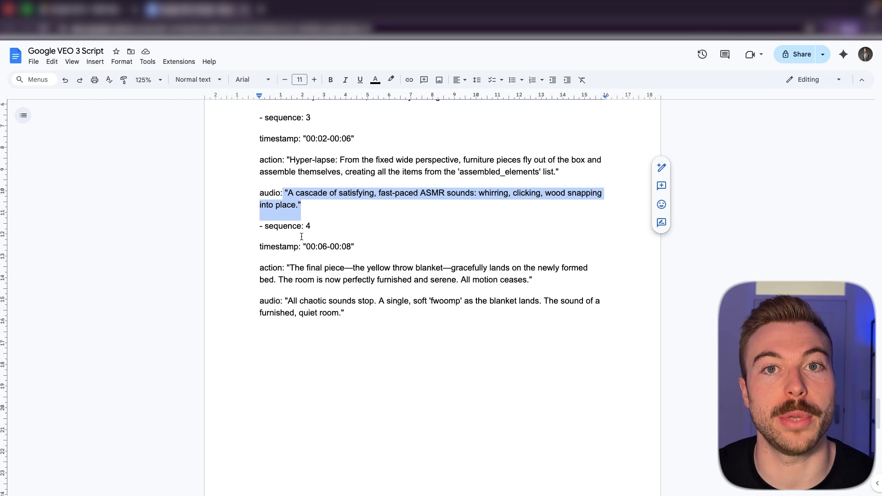
{"action": "left_click_drag", "start_coordinate": [301, 204], "coordinate": [346, 312]}
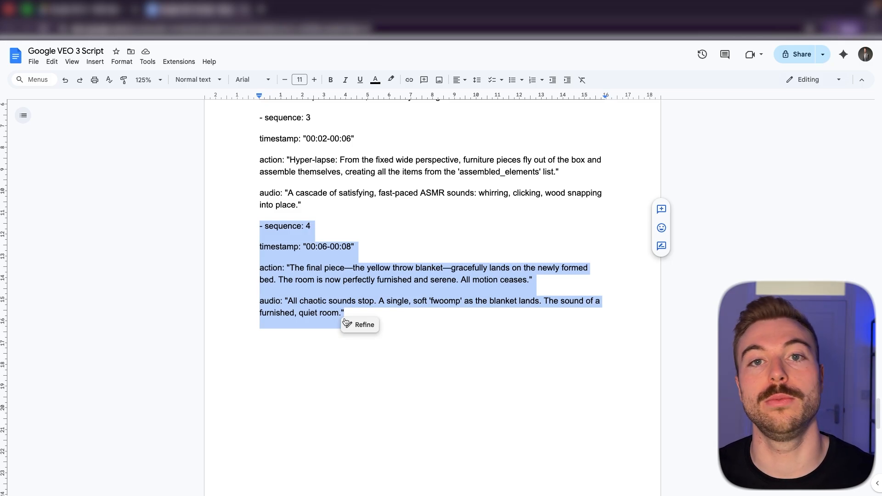
{"action": "left_click", "coordinate": [364, 281]}
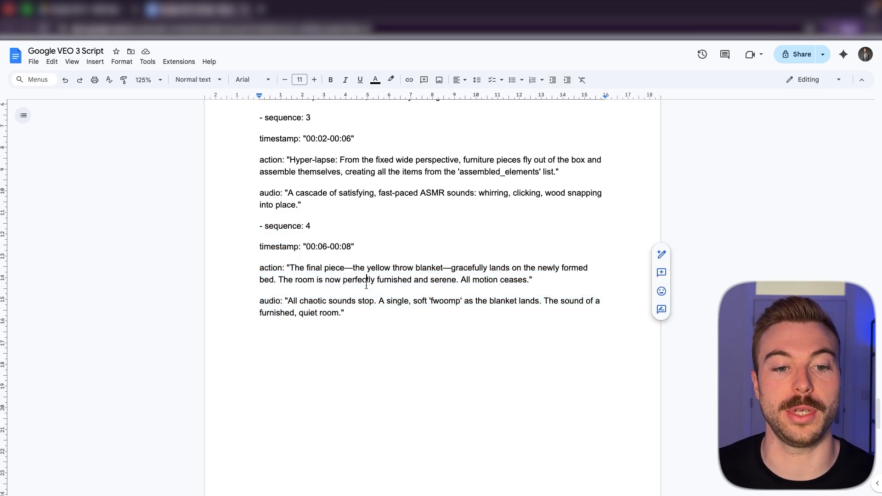
{"action": "scroll", "scroll_direction": "down", "scroll_amount": 3}
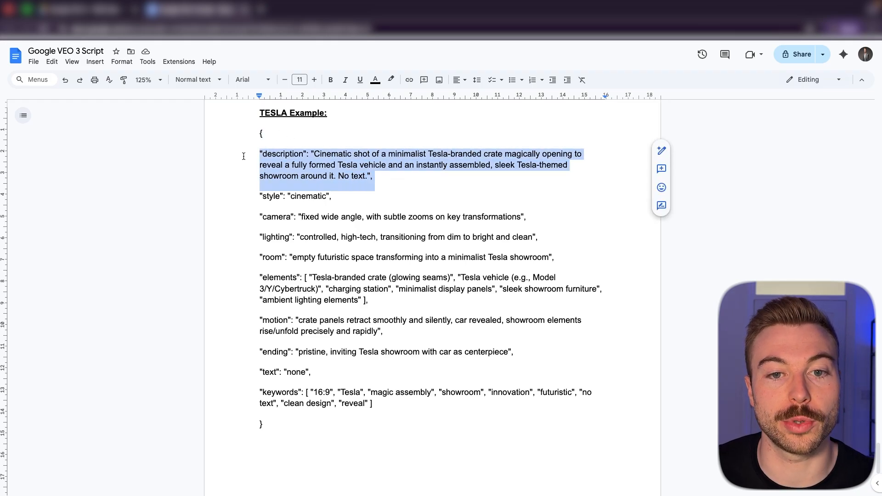
Step: Move on from the prompt document through the browser pages leading to the YouTube channel
{"action": "left_click", "coordinate": [661, 150]}
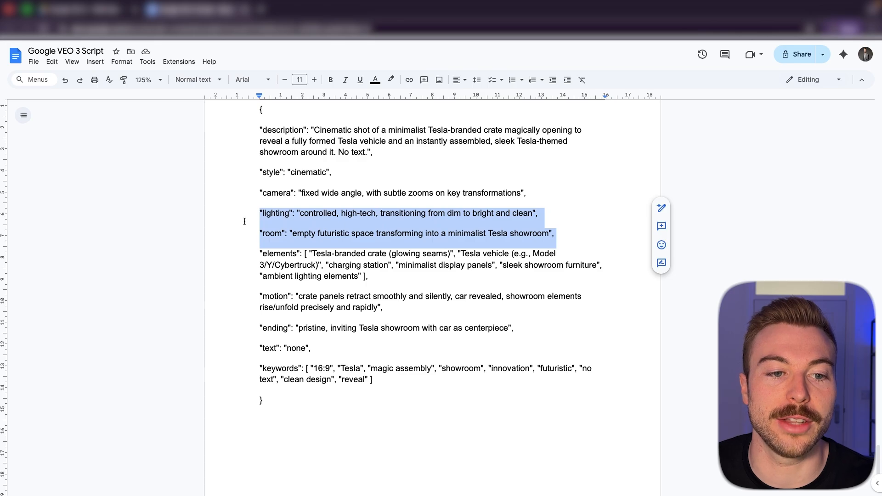
{"action": "scroll", "scroll_direction": "down", "scroll_amount": 3}
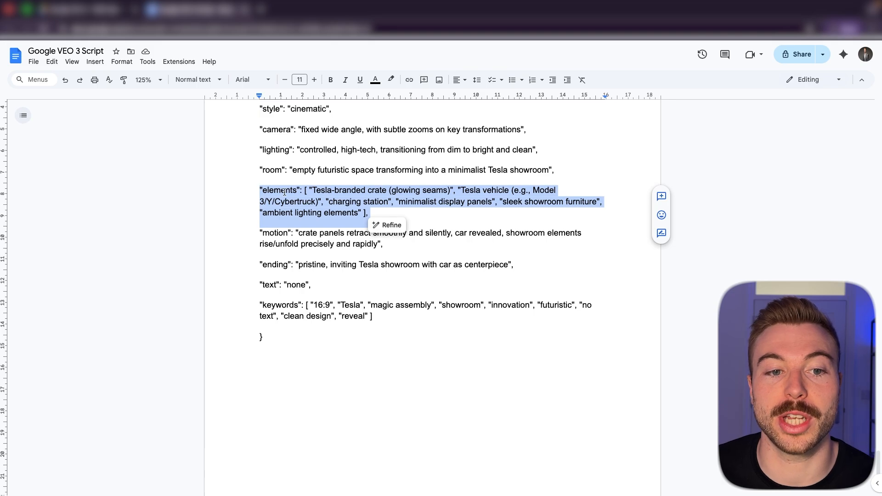
{"action": "left_click", "coordinate": [369, 214]}
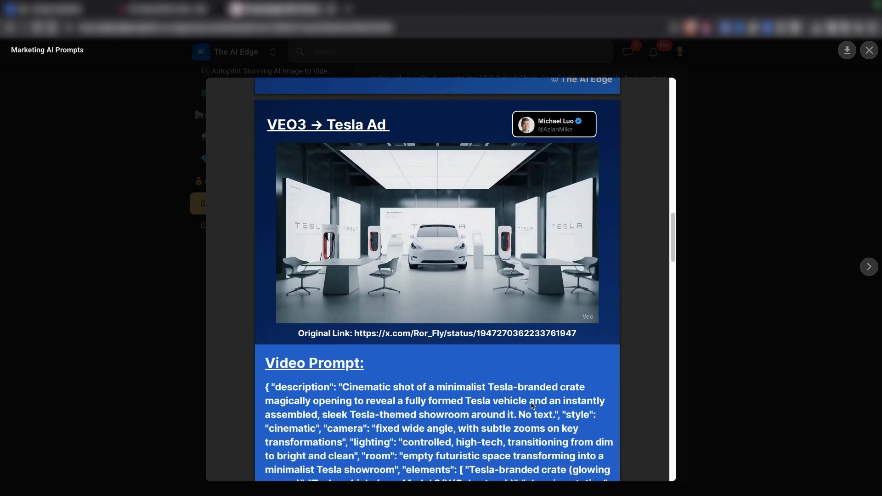
{"action": "scroll", "scroll_direction": "down", "scroll_amount": 3}
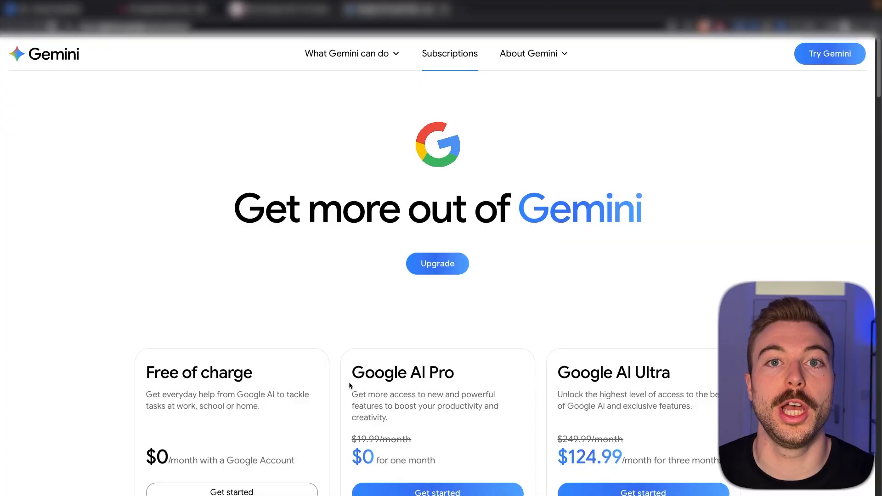
{"action": "scroll", "scroll_direction": "down", "scroll_amount": 3}
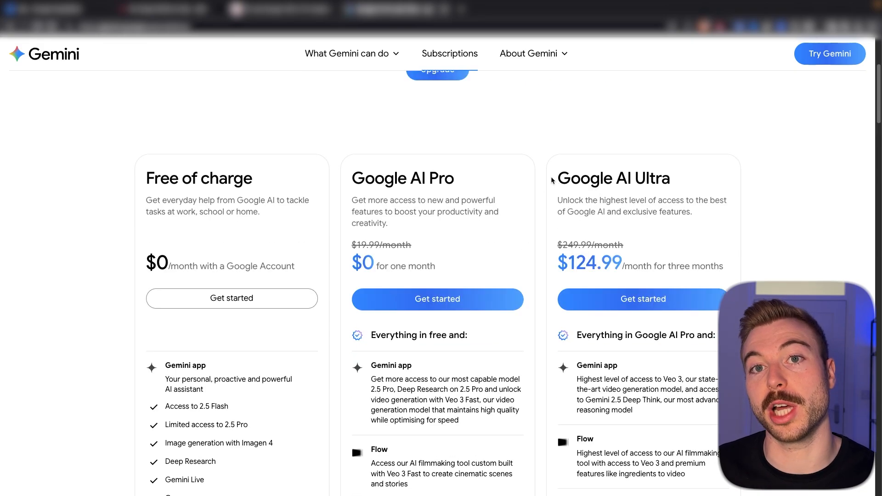
{"action": "left_click", "coordinate": [449, 53]}
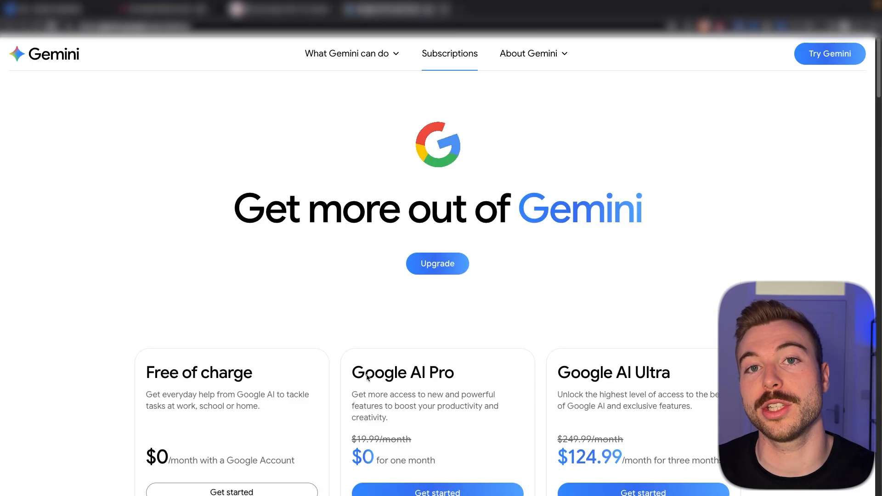
{"action": "scroll", "scroll_direction": "down", "scroll_amount": 3}
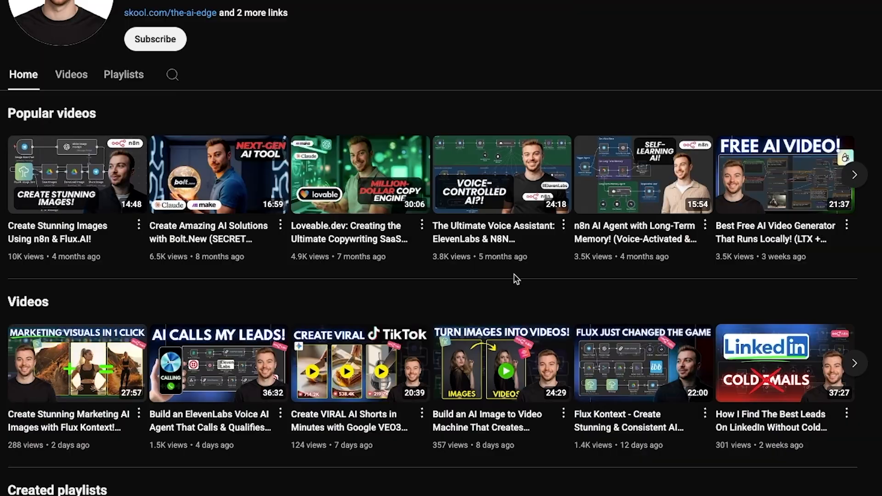
Step: Subscribe to the AI automation channel and continue to the course and Vertex AI pages
{"action": "left_click", "coordinate": [155, 38]}
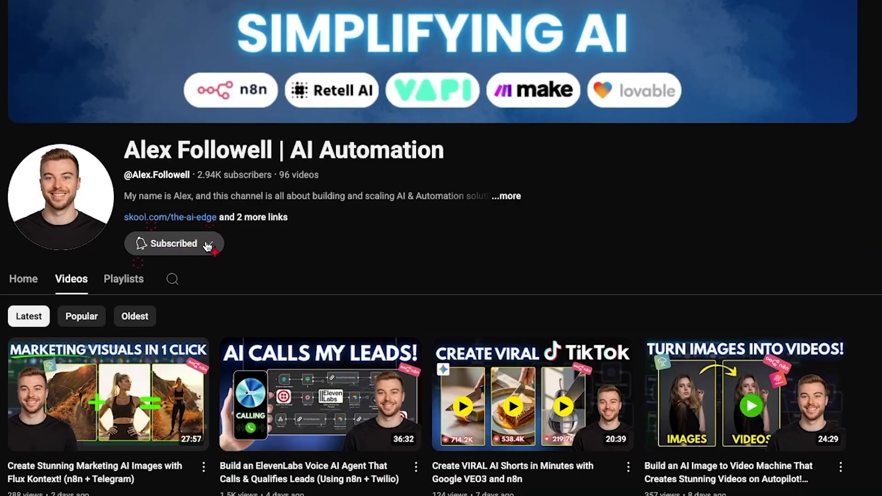
{"action": "left_click", "coordinate": [170, 216]}
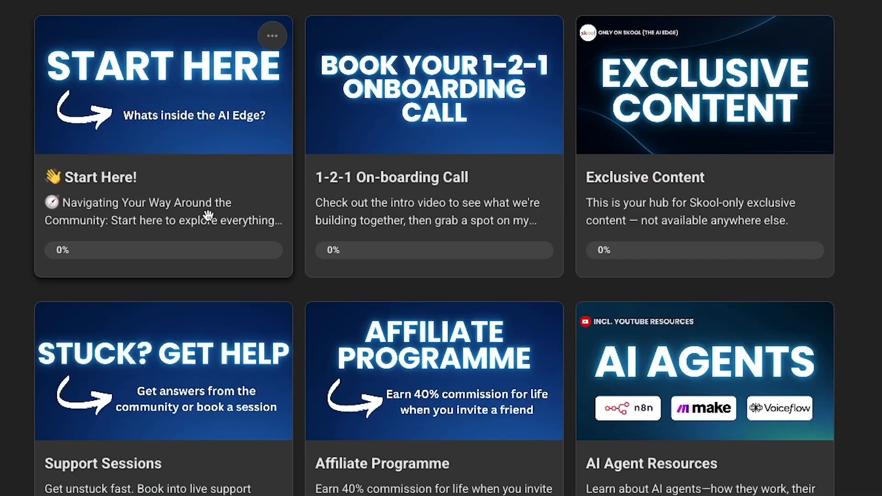
{"action": "left_click", "coordinate": [704, 370]}
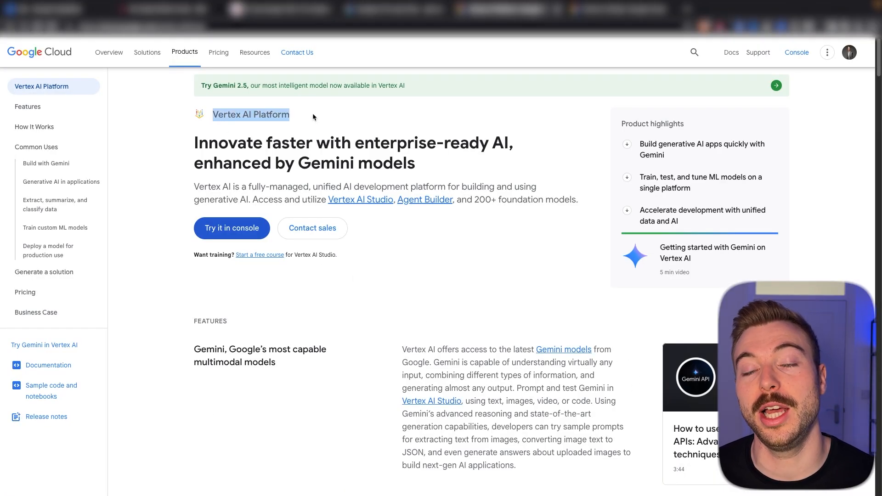
{"action": "scroll", "scroll_direction": "down", "scroll_amount": 3}
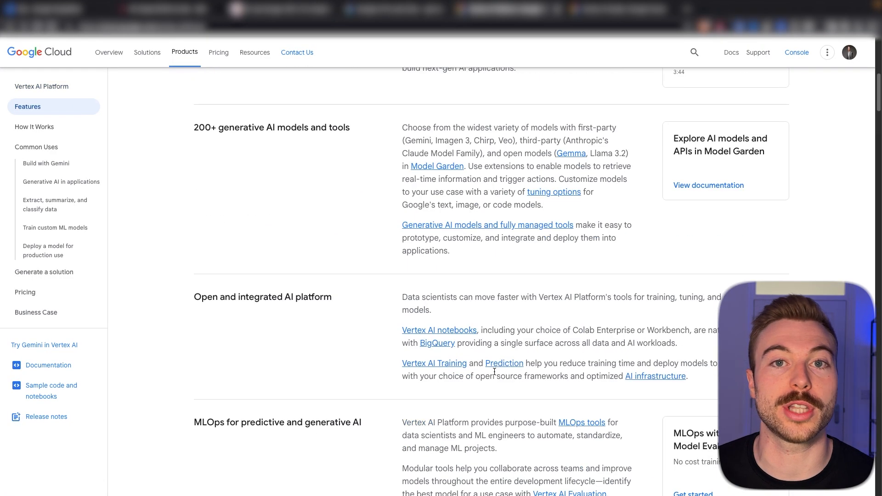
{"action": "left_click", "coordinate": [46, 163]}
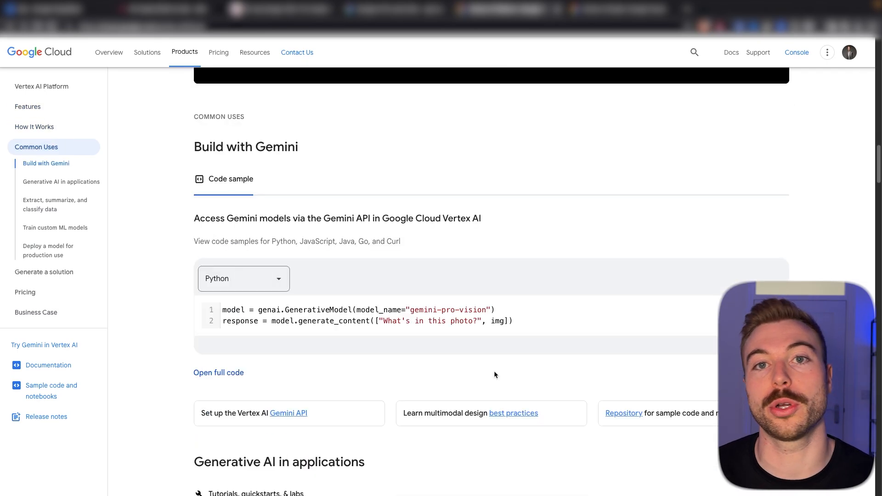
{"action": "scroll", "scroll_direction": "down", "scroll_amount": 3}
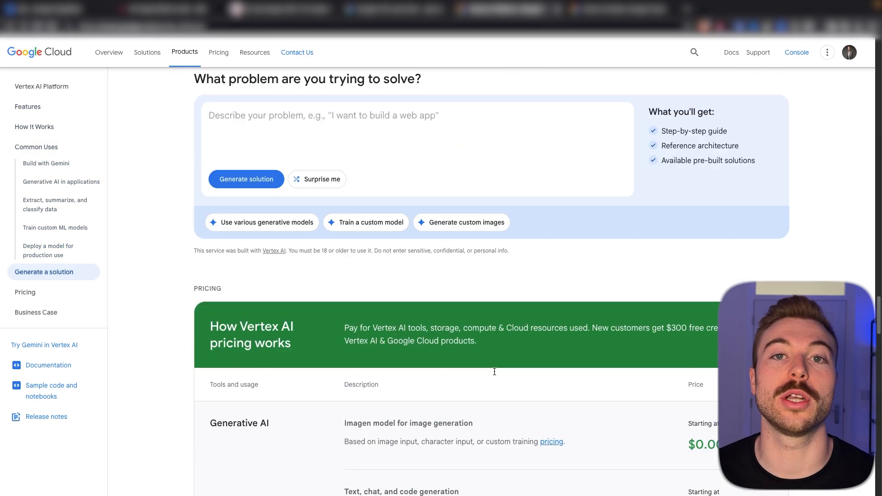
{"action": "scroll", "scroll_direction": "down", "scroll_amount": 3}
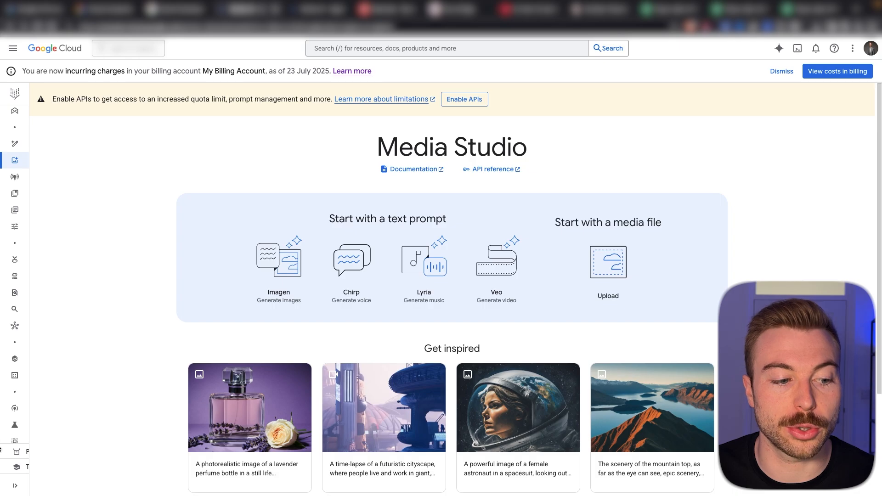
Step: Start the Veo 'Generate video' workspace from the Media Studio home page
{"action": "left_click", "coordinate": [12, 48]}
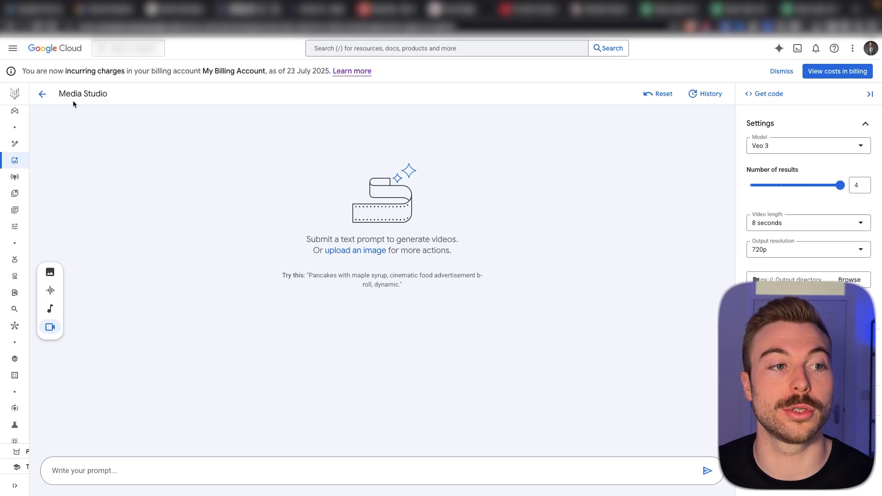
Step: Keep Veo 3 as the model and set the number of results slider to 1
{"action": "left_click", "coordinate": [808, 145]}
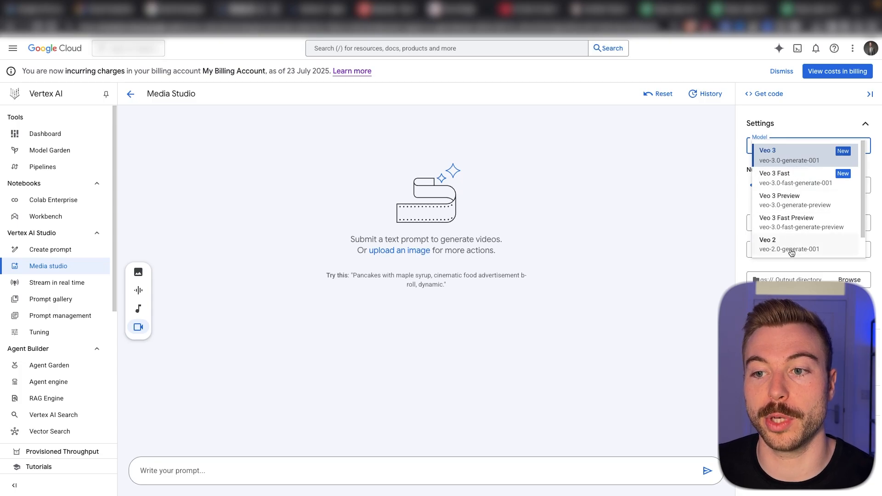
{"action": "left_click", "coordinate": [767, 152]}
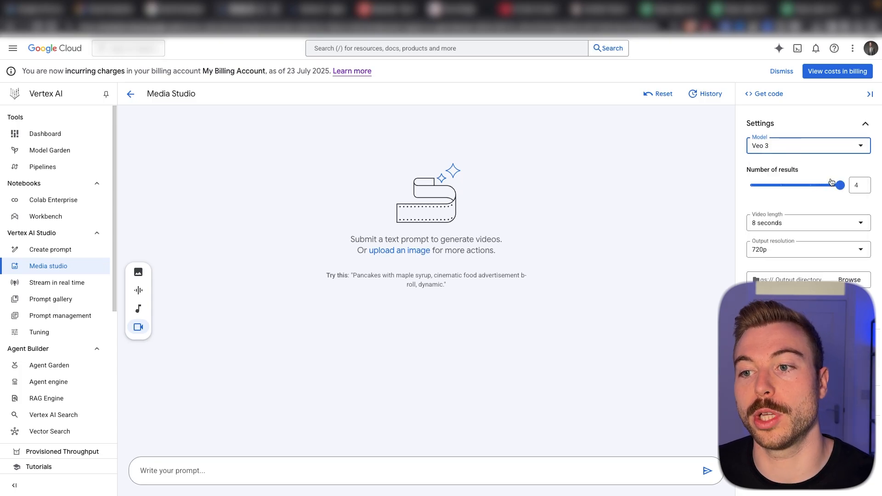
{"action": "left_click_drag", "start_coordinate": [841, 185], "coordinate": [752, 184]}
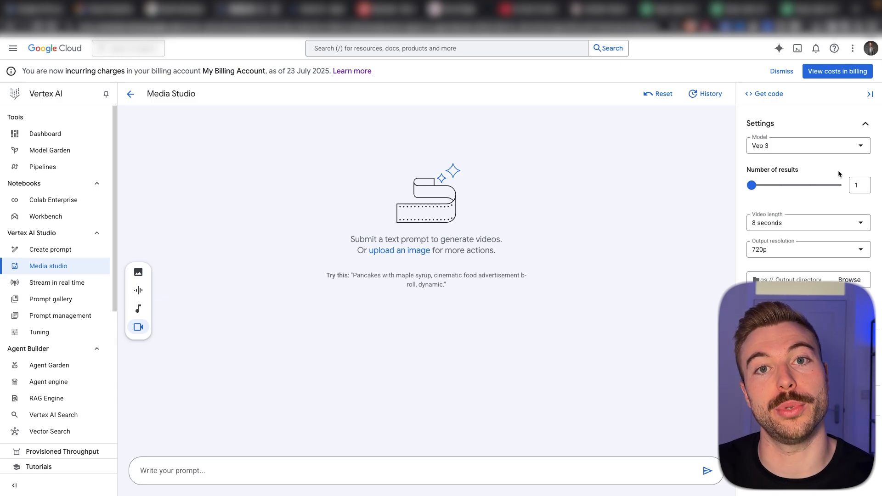
{"action": "left_click_drag", "start_coordinate": [751, 184], "coordinate": [839, 185]}
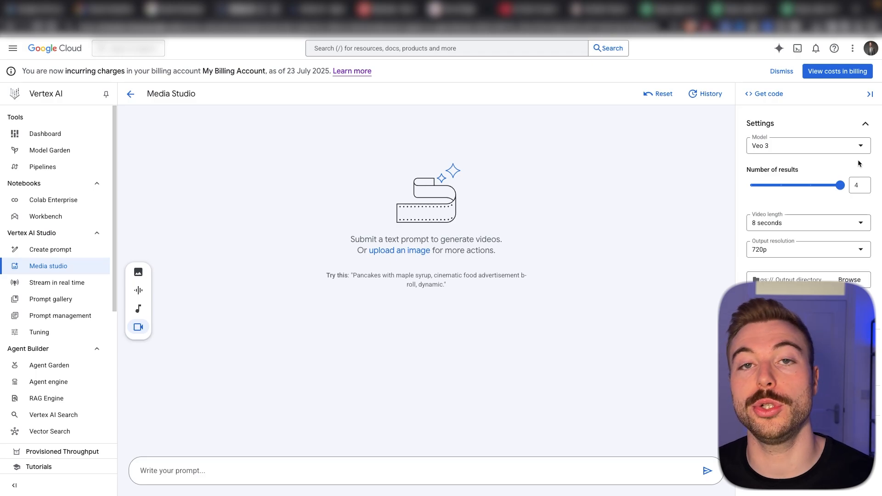
{"action": "left_click_drag", "start_coordinate": [842, 185], "coordinate": [750, 184]}
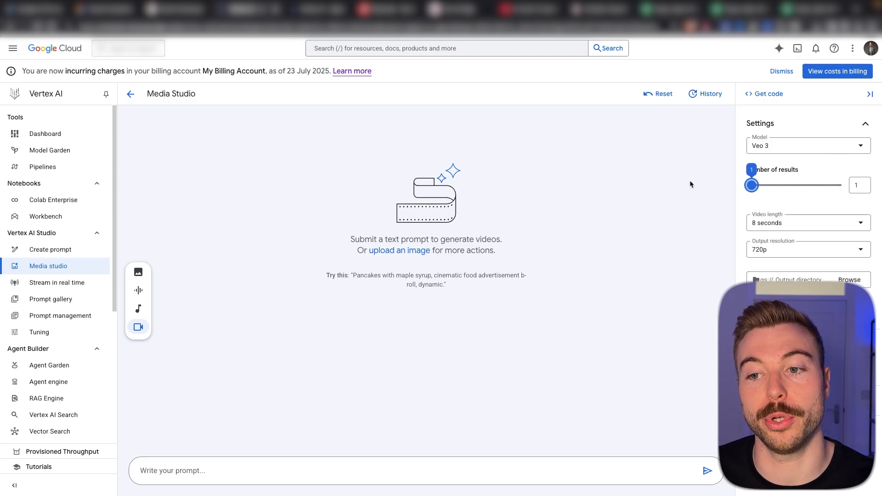
{"action": "left_click", "coordinate": [808, 249]}
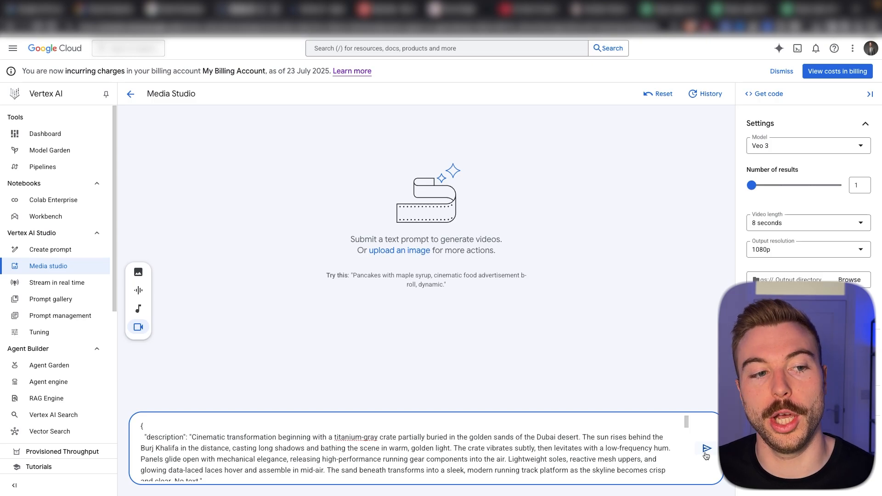
Step: Submit the 1080p titanium-gray crate in the Dubai desert JSON prompt for generation
{"action": "left_click", "coordinate": [706, 448]}
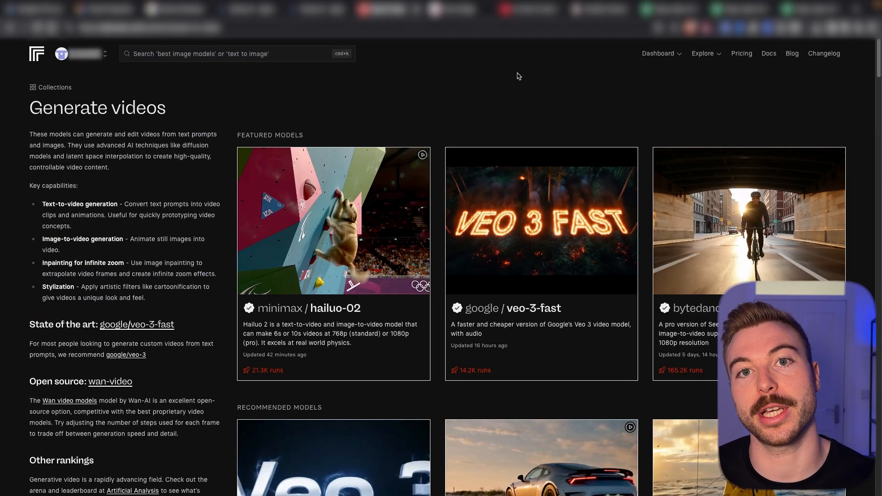
Step: Choose google/veo-3 from the recommended models and reach its prompt input form
{"action": "scroll", "scroll_direction": "down", "scroll_amount": 3}
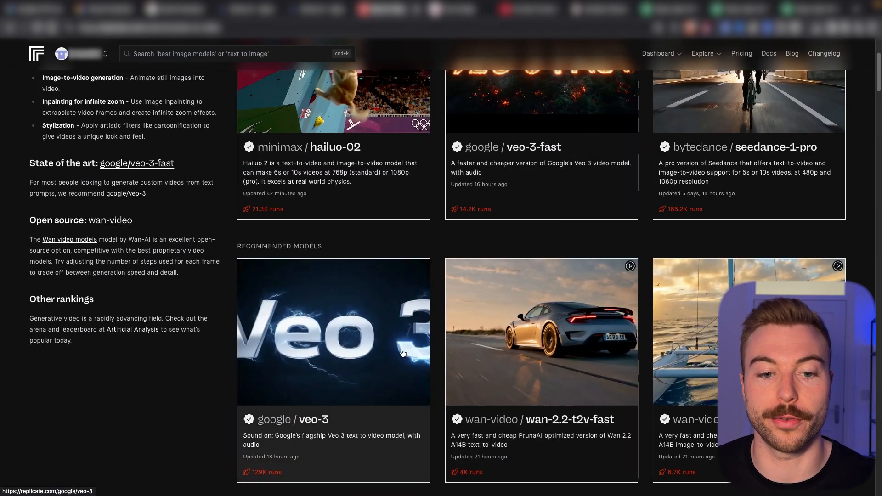
{"action": "left_click", "coordinate": [332, 330]}
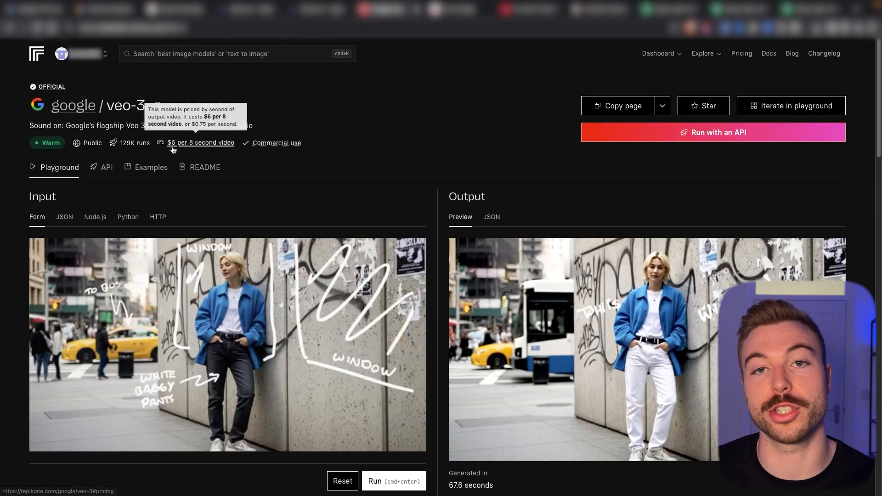
{"action": "scroll", "scroll_direction": "down", "scroll_amount": 3}
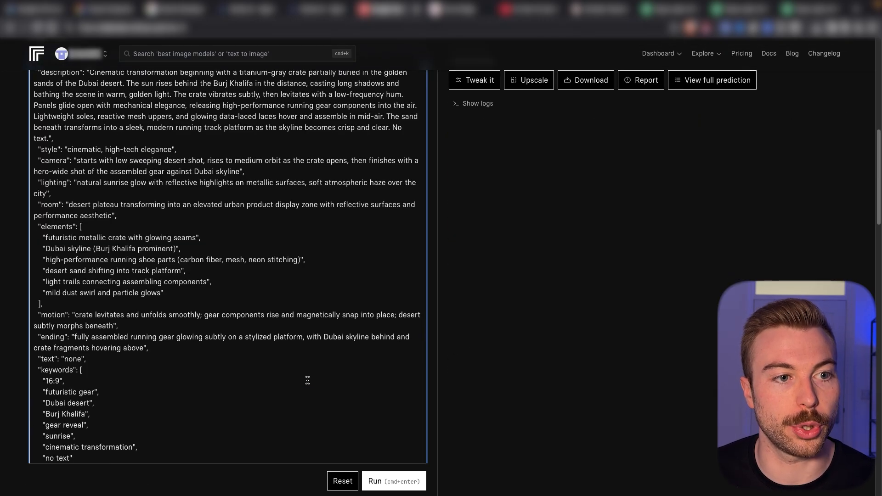
Step: Attach the crate start image, set resolution to 1080p and run the veo-3 generation
{"action": "scroll", "scroll_direction": "down", "scroll_amount": 3}
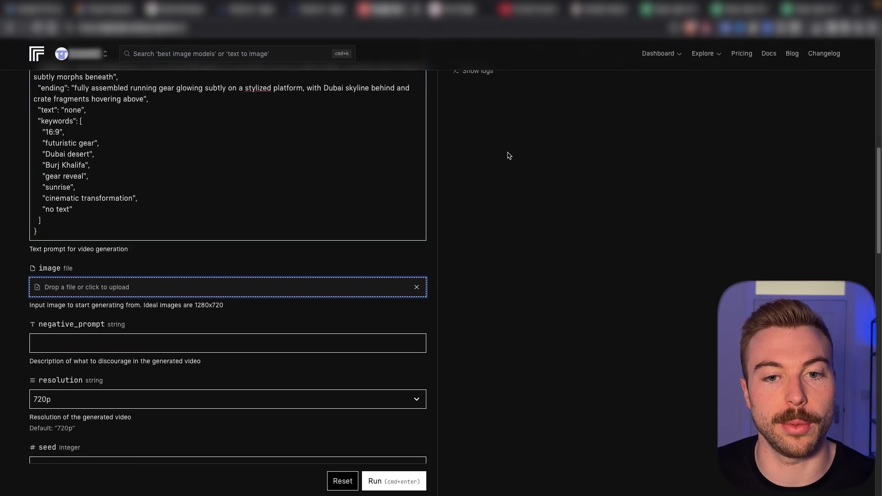
{"action": "left_click", "coordinate": [227, 287]}
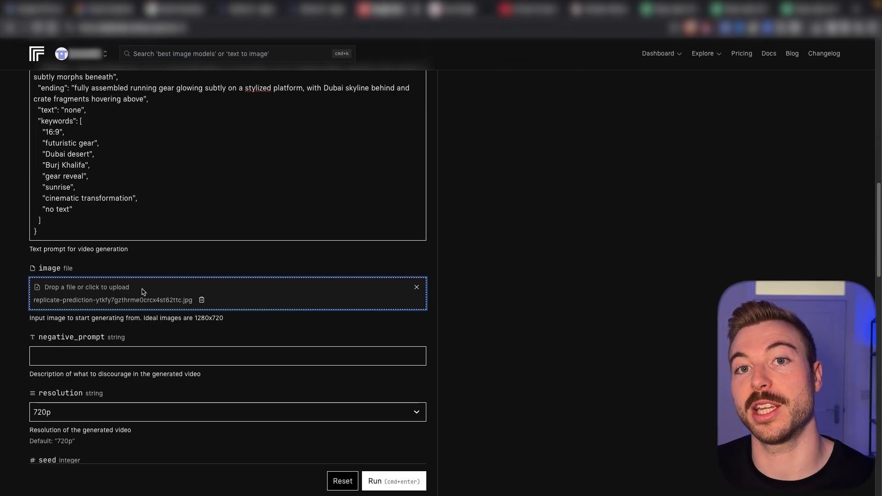
{"action": "scroll", "scroll_direction": "down", "scroll_amount": 3}
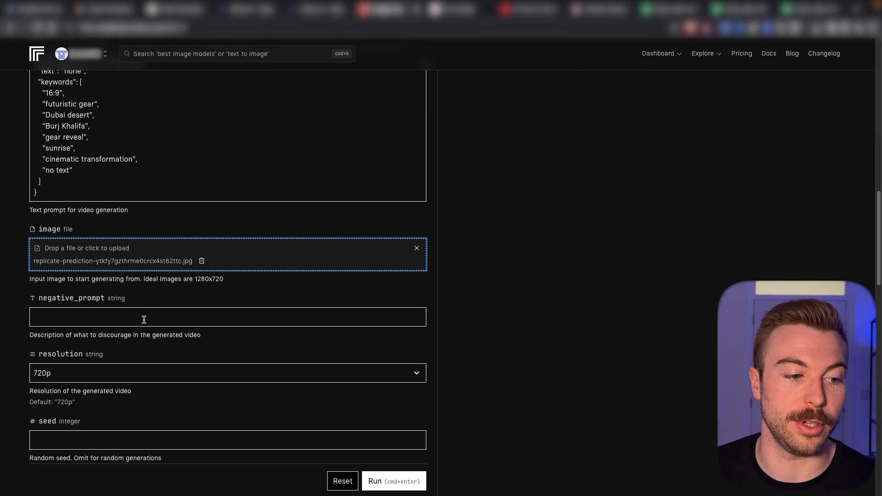
{"action": "left_click", "coordinate": [228, 372]}
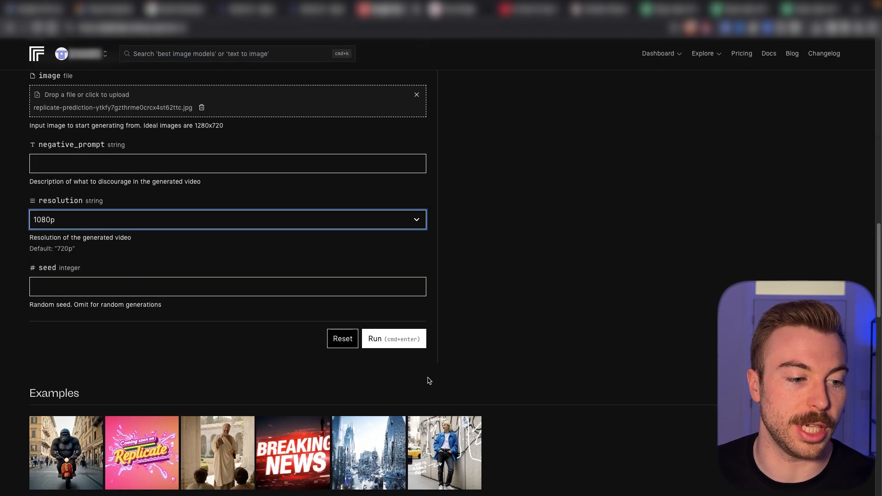
{"action": "left_click", "coordinate": [394, 338]}
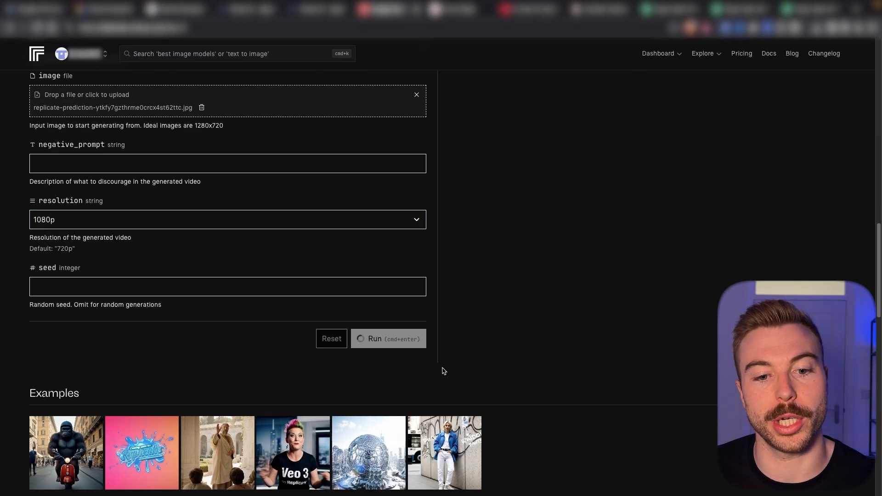
{"action": "left_click", "coordinate": [387, 338]}
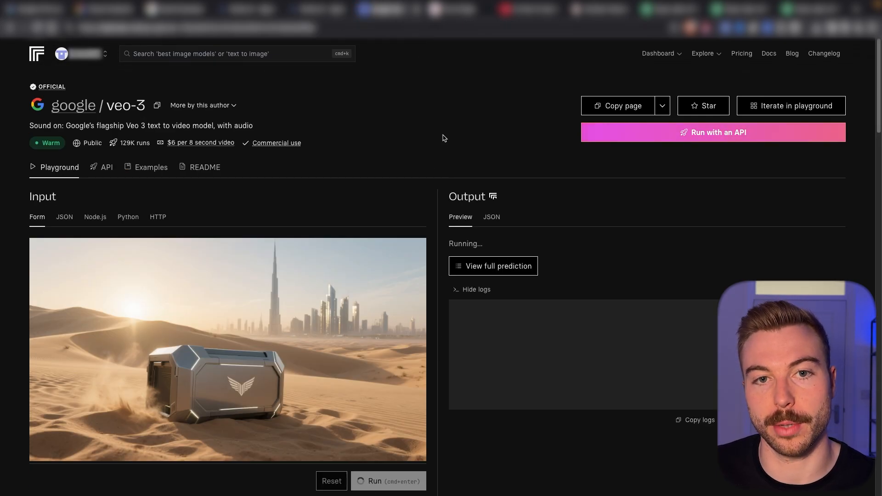